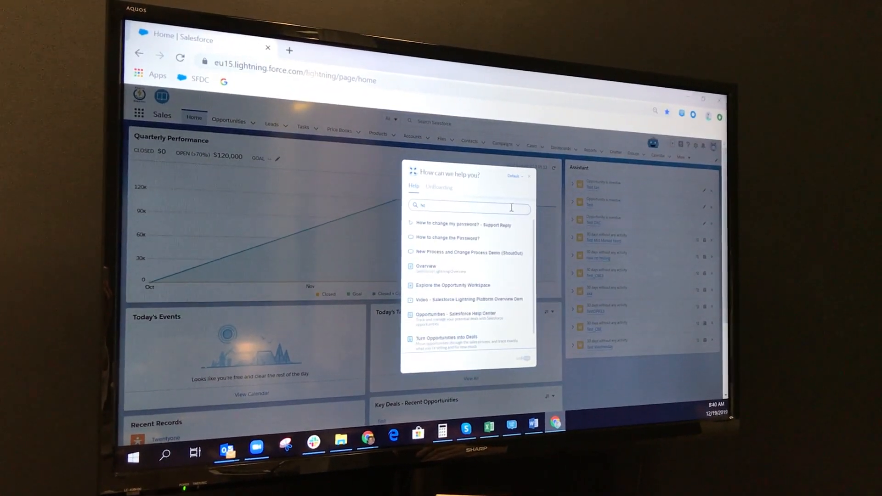
- Search WalkMe help for 'how to create' and launch the 'Create a New Account' walkthrough
type("how to create new account")
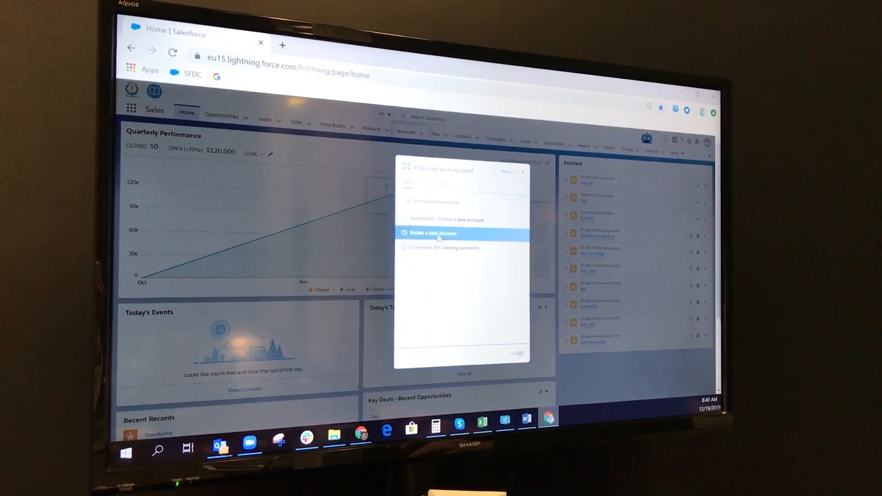
left_click(431, 233)
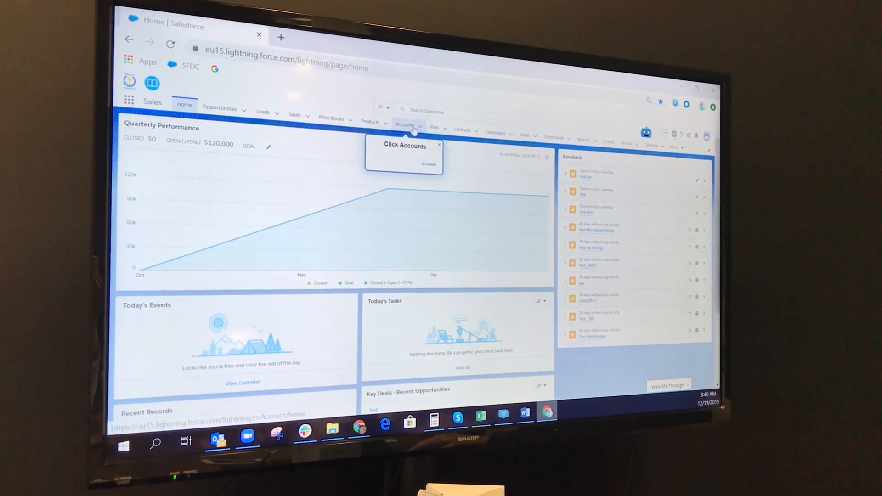
- Open the Accounts list and open the New Account form
left_click(405, 124)
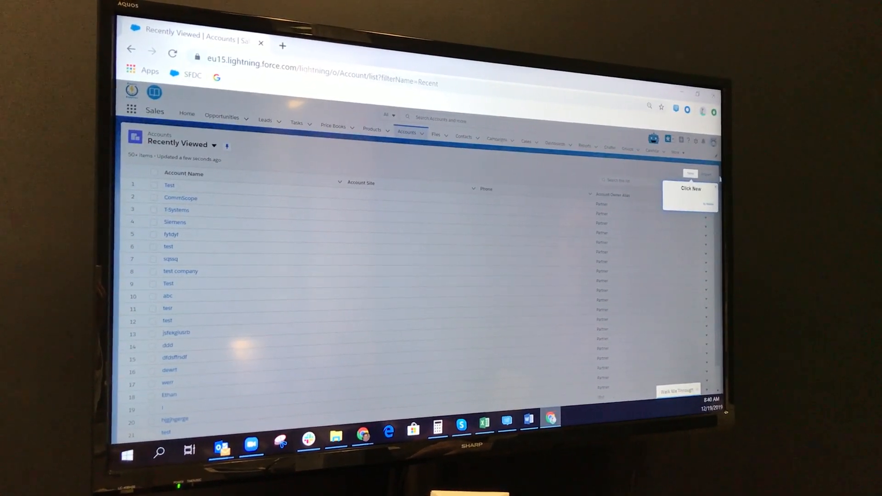
left_click(690, 173)
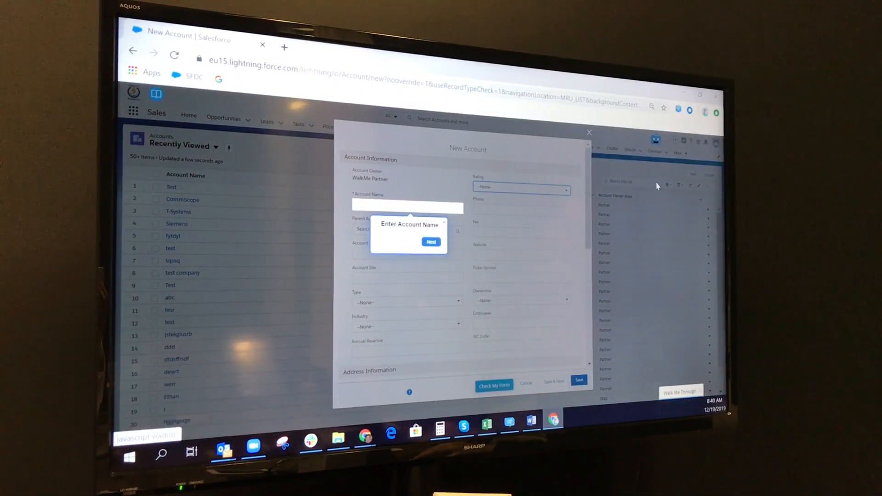
mouse_move(458, 224)
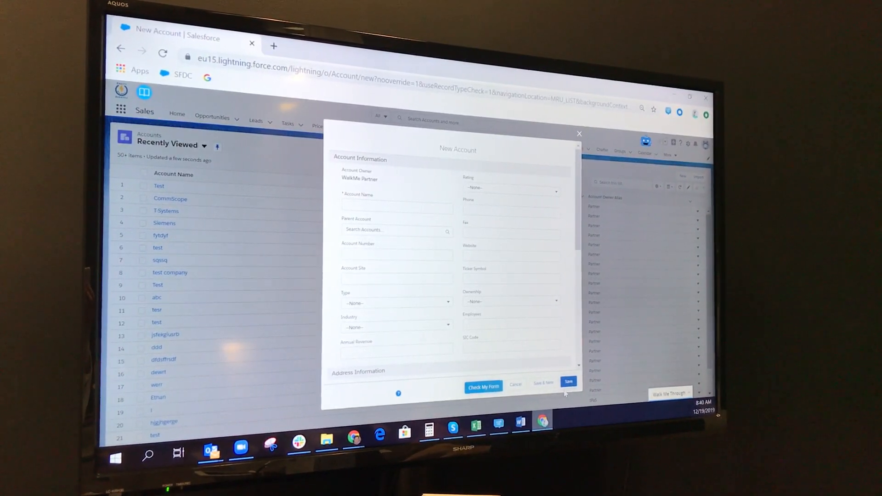
- Click Save with Account Name empty, triggering the enter-a-value warning
left_click(569, 383)
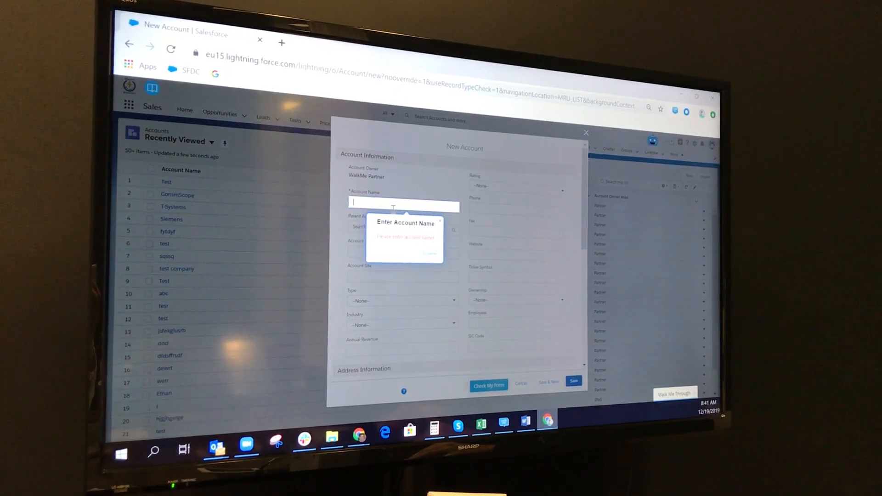
- Enter 'Test' as the Account Name and advance to Billing Street
type("Test")
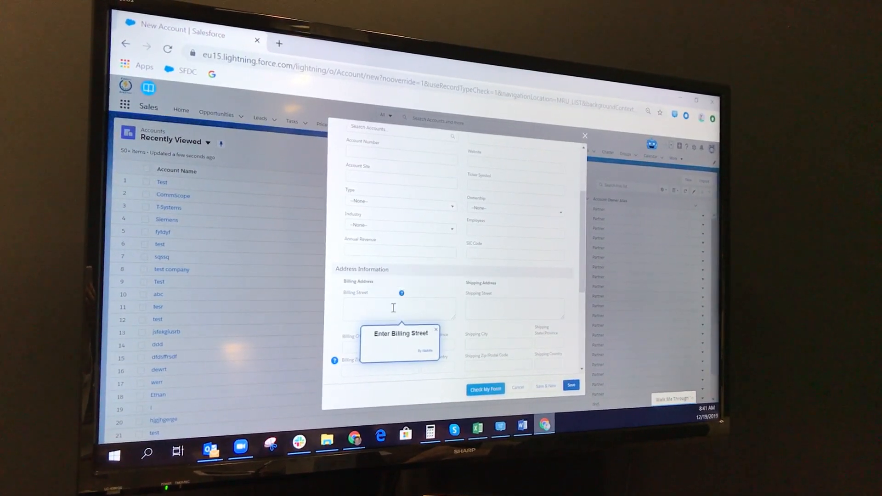
- Fill billing address: 1 Main St, San Francisco, CA
type("qqqqqqqqqqqq")
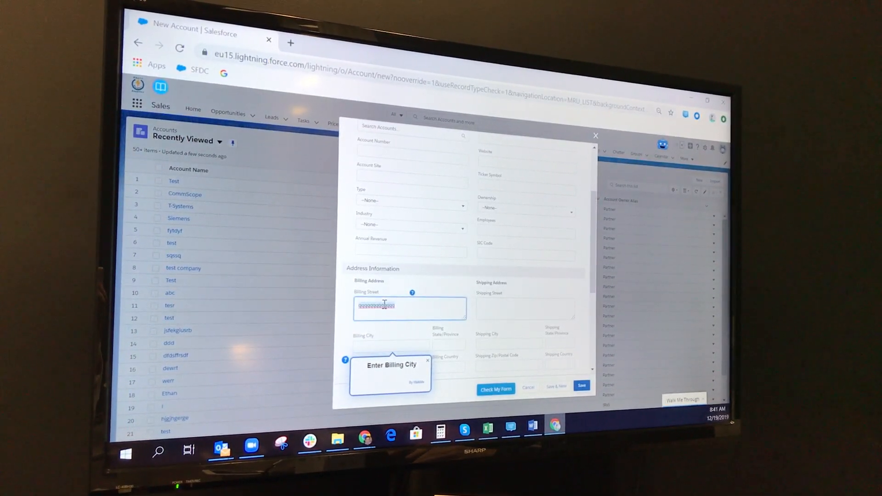
type("1 Main")
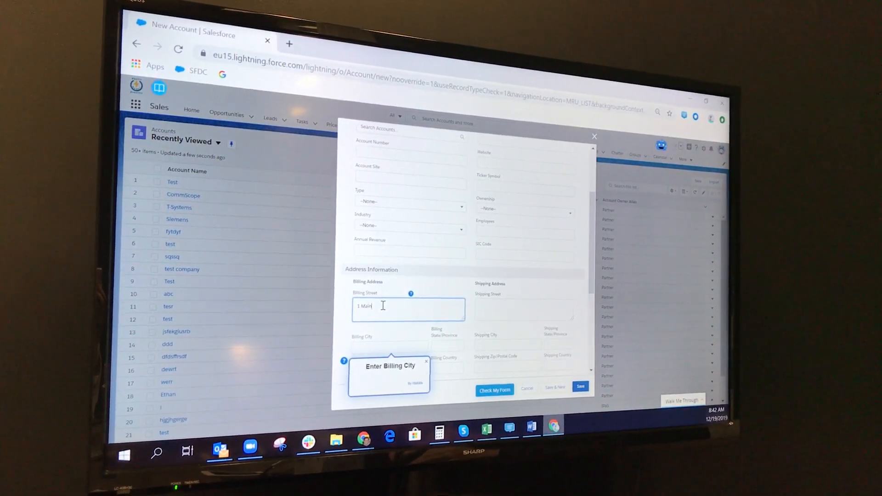
type("St")
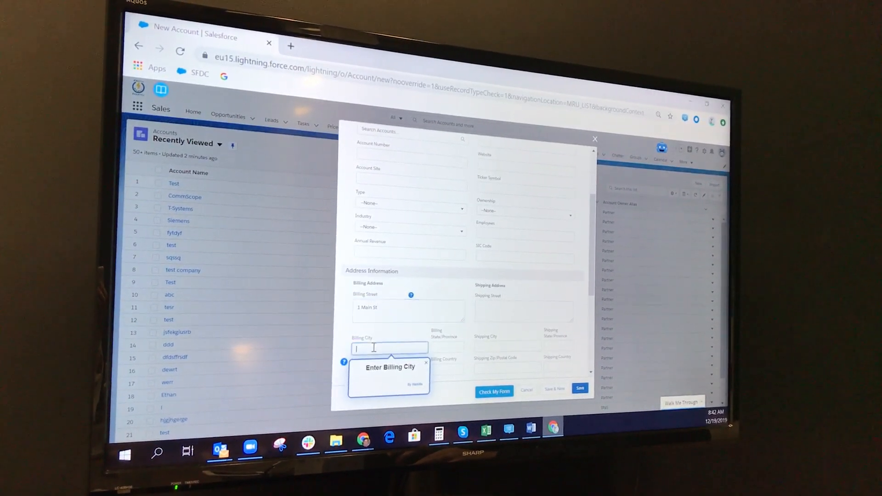
type("San Francisco")
left_click(447, 349)
type("CA")
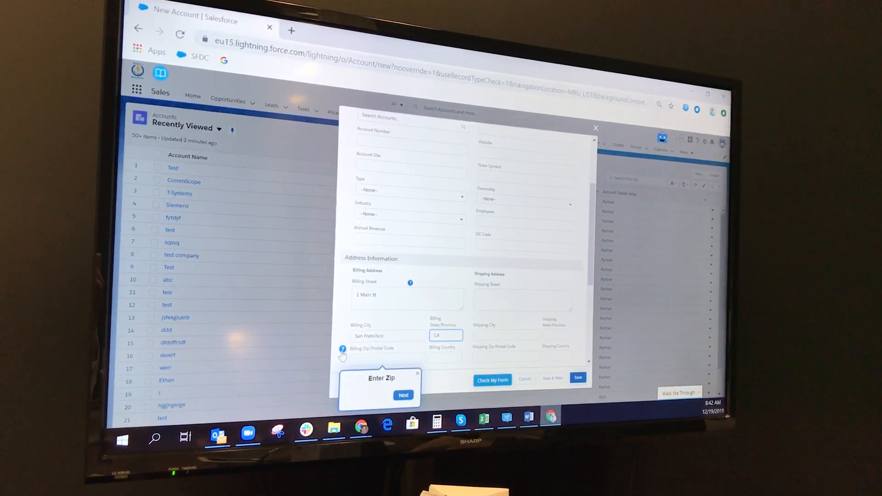
- Advance the 'Enter Zip' balloon to open the World Postal Code lookup panel
left_click(403, 395)
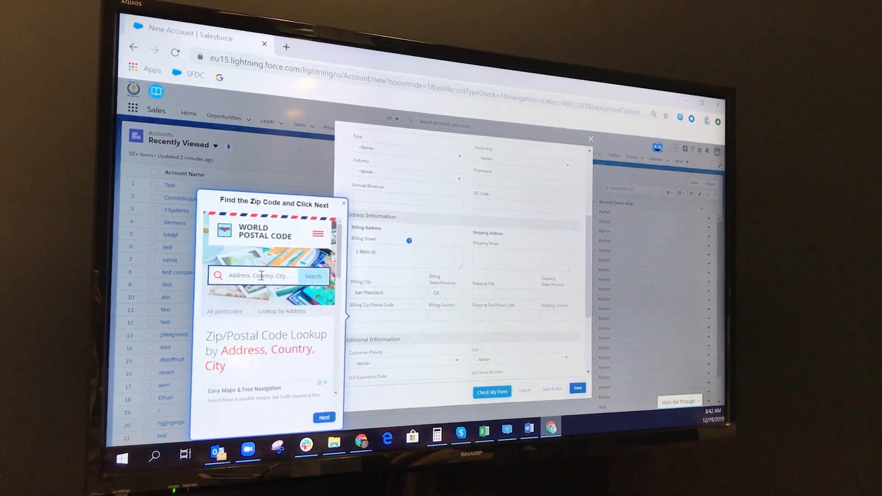
- Search the postal code finder for '1 Main St, San Francisco, CA', revealing 94105
type("1 Main St, San Francisco, (")
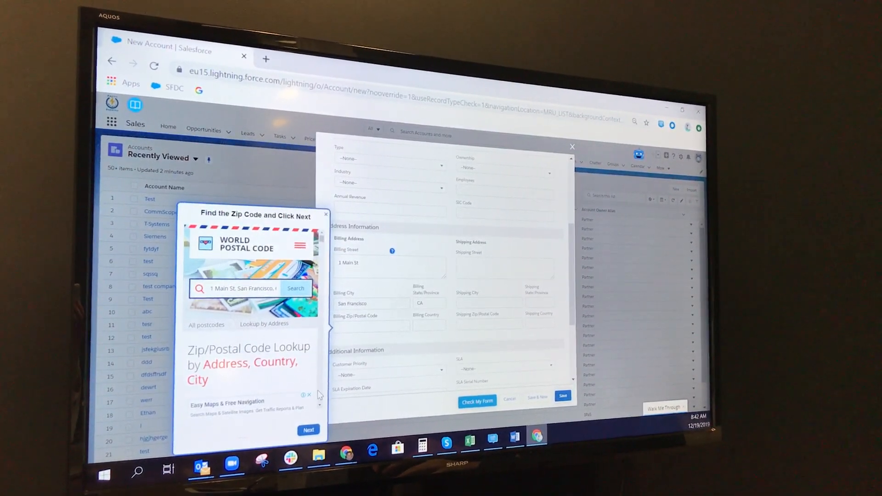
left_click(295, 288)
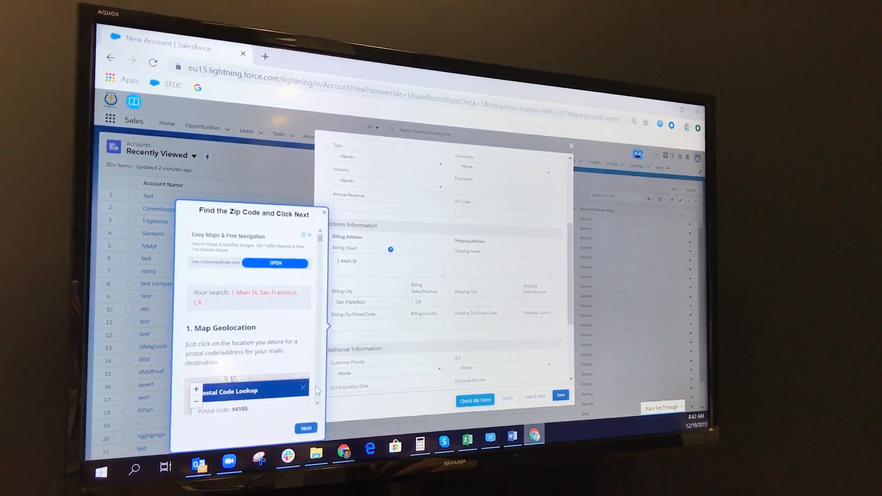